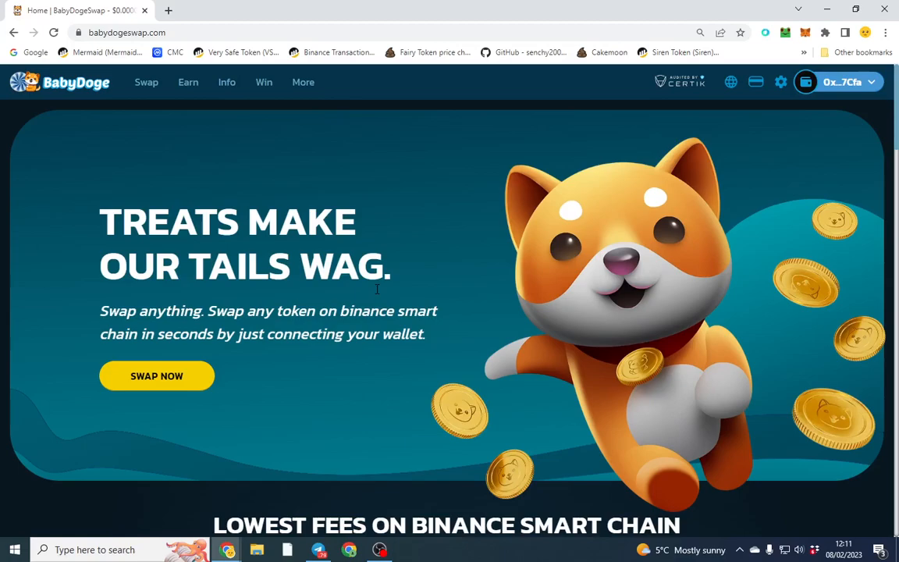
Browse the home page's fee tiers and holder stats, returning to the top and the Earn menu
scroll("down", 3)
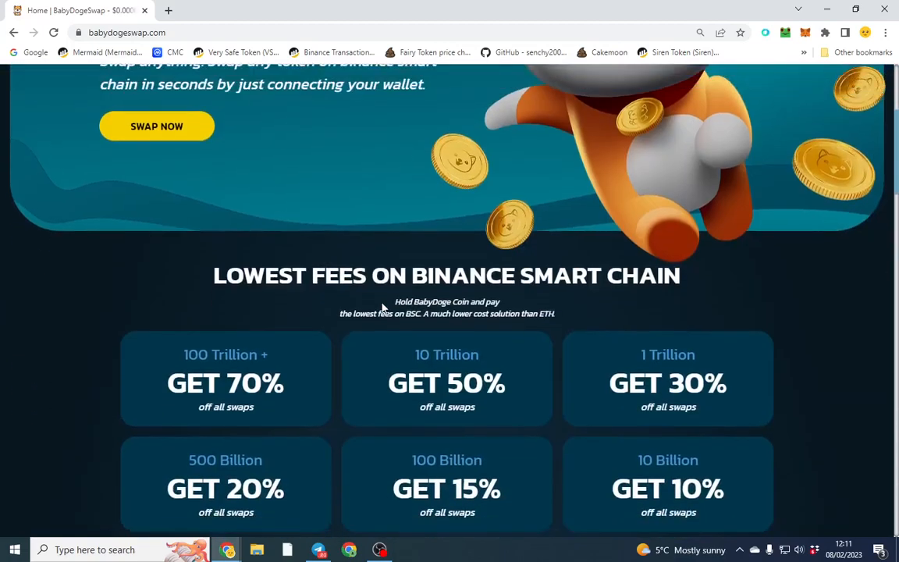
scroll("up", 3)
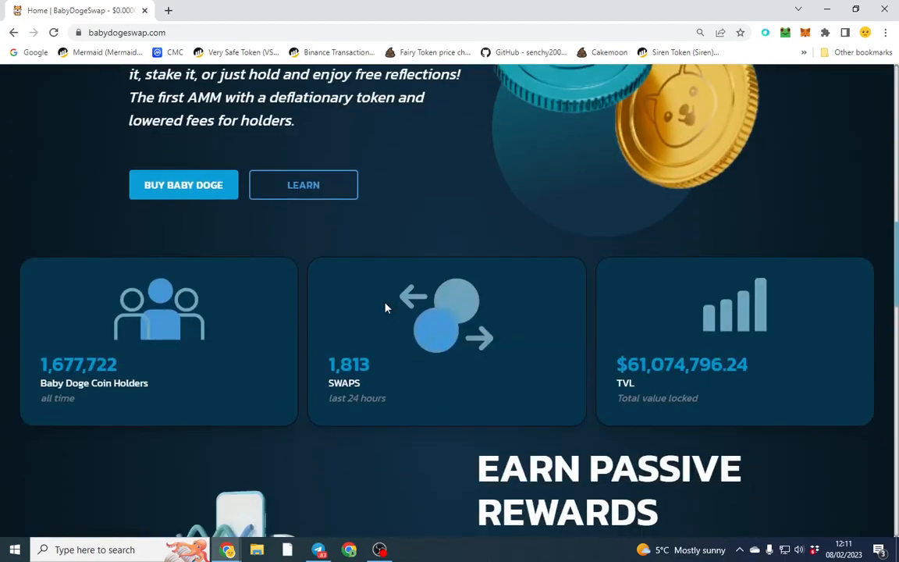
scroll("up", 3)
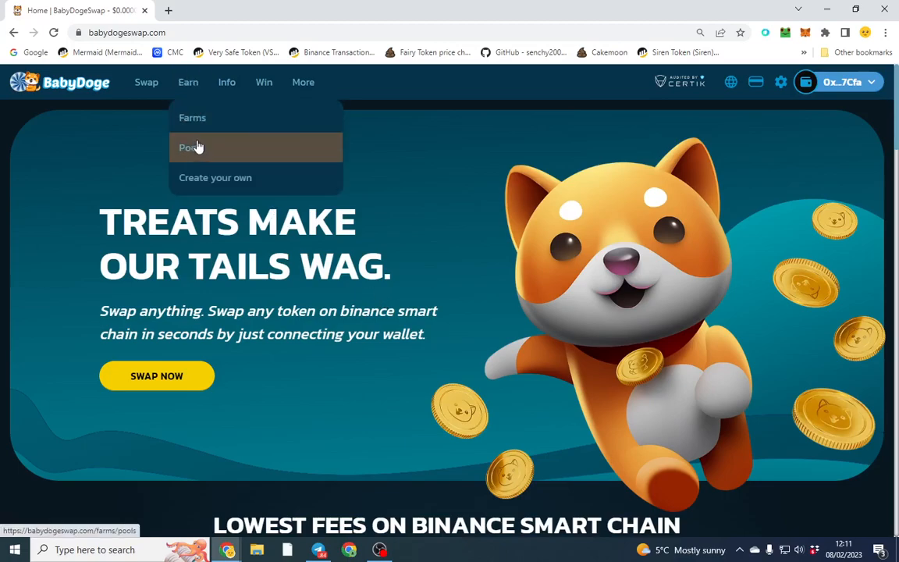
Go to Earn > Pools and expand the Stake BabyDoge / Earn BabyDoge core pool's details
left_click(190, 146)
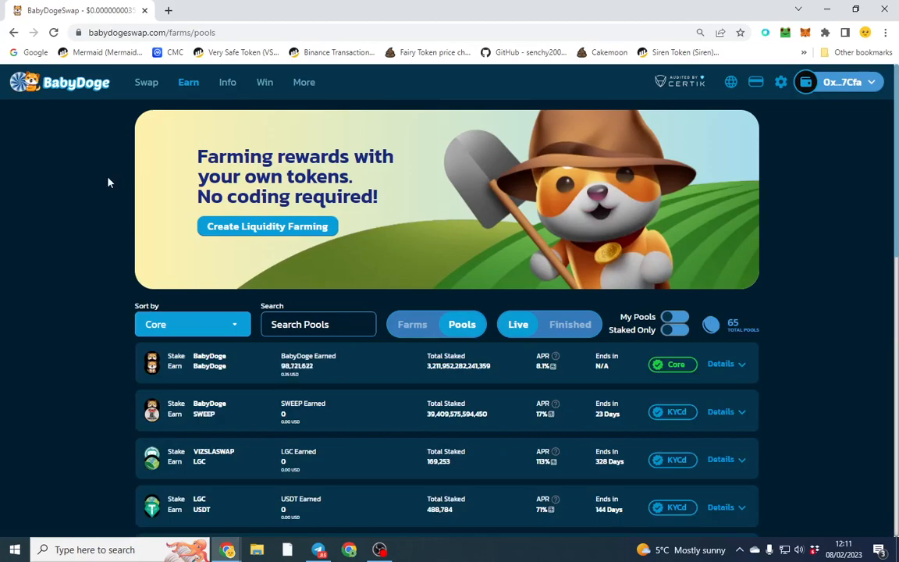
scroll("down", 3)
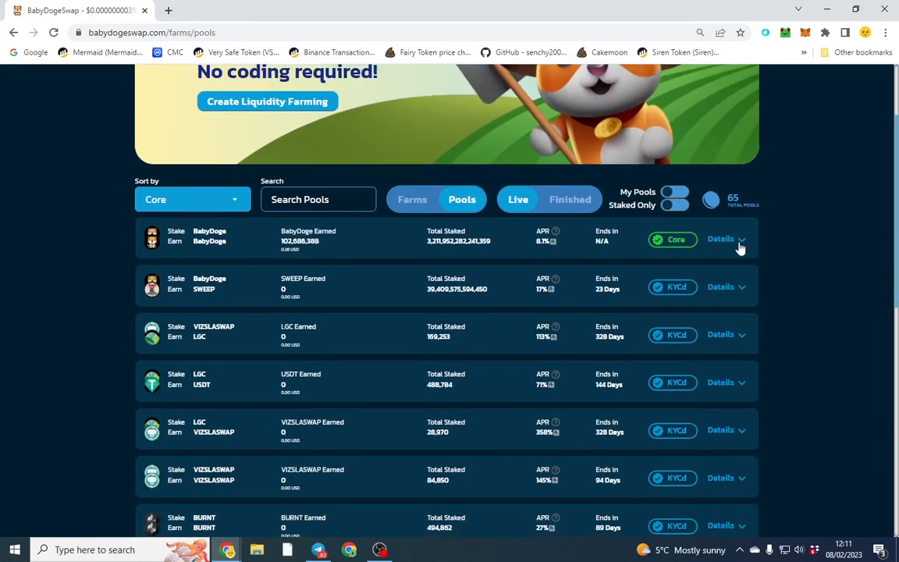
left_click(721, 239)
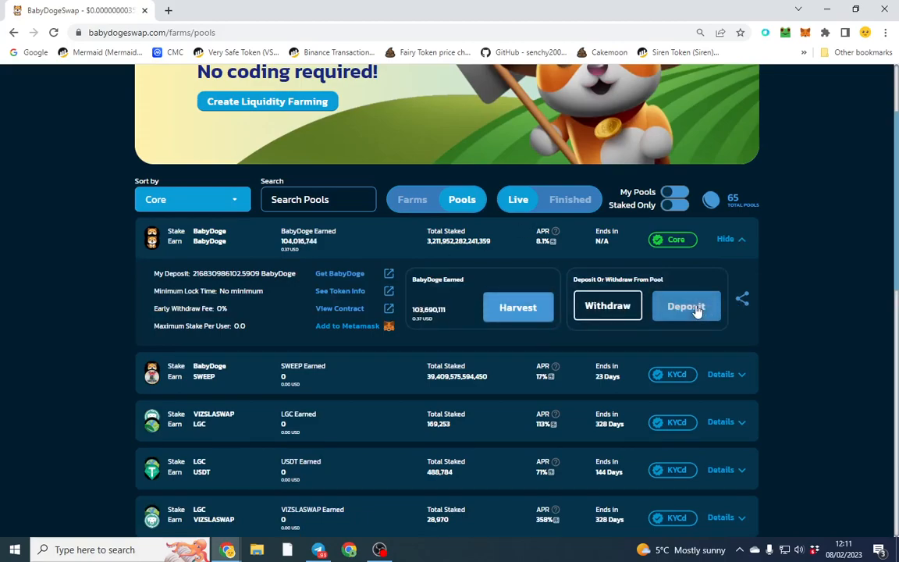
Deposit the Max BabyDoge balance of 586.289570837, confirm it, and dismiss the Staked! notice
left_click(687, 305)
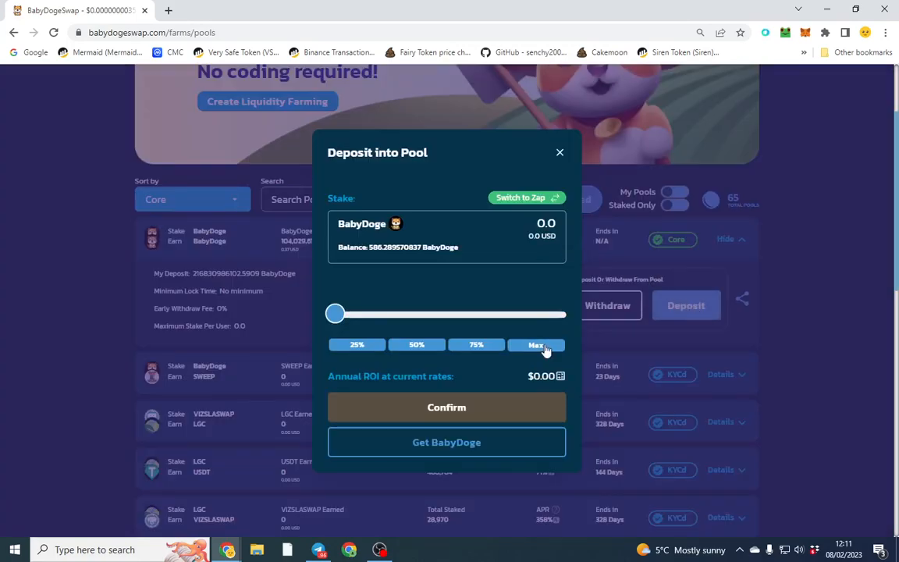
left_click(537, 345)
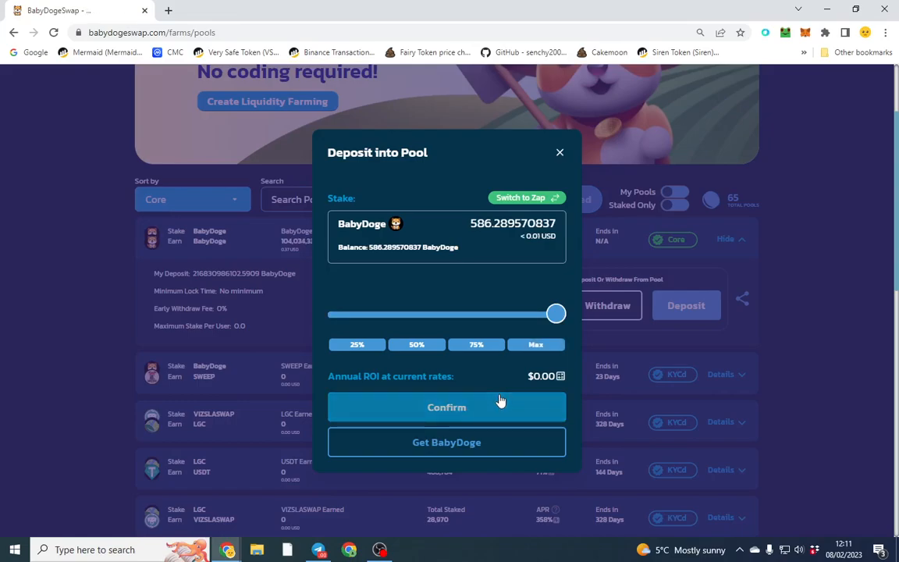
left_click(447, 406)
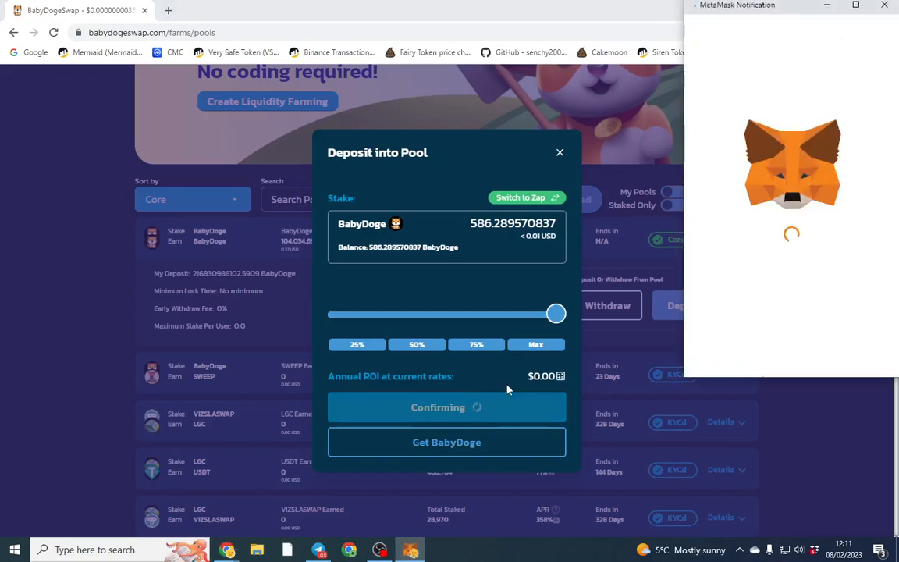
mouse_move(777, 307)
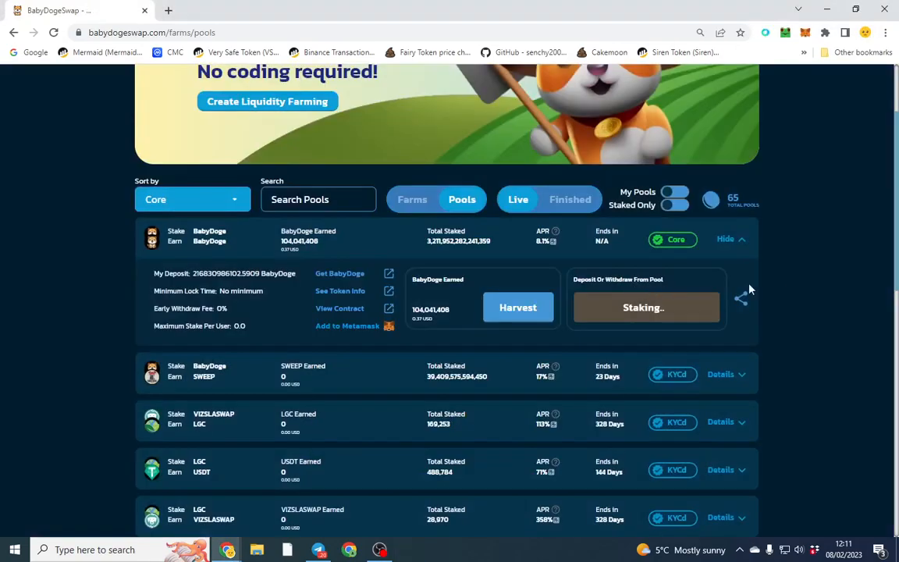
left_click(643, 306)
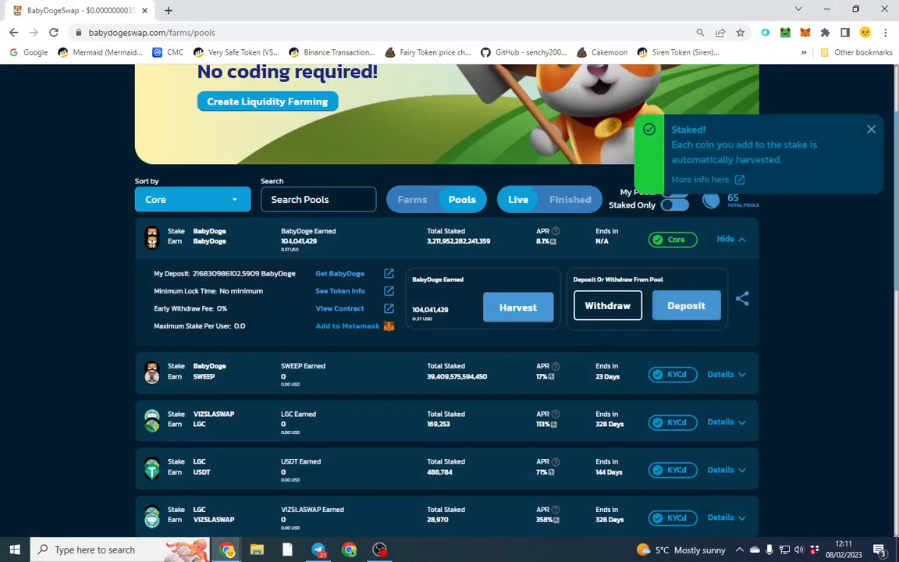
left_click(519, 306)
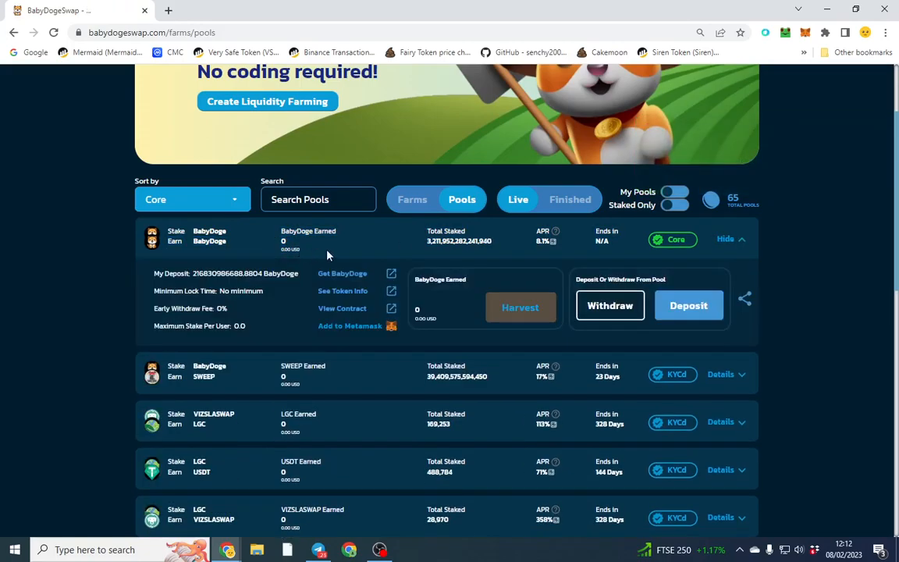
In the ROI calculator estimate returns on 750 USD staked for 1D, then close it
left_click(556, 241)
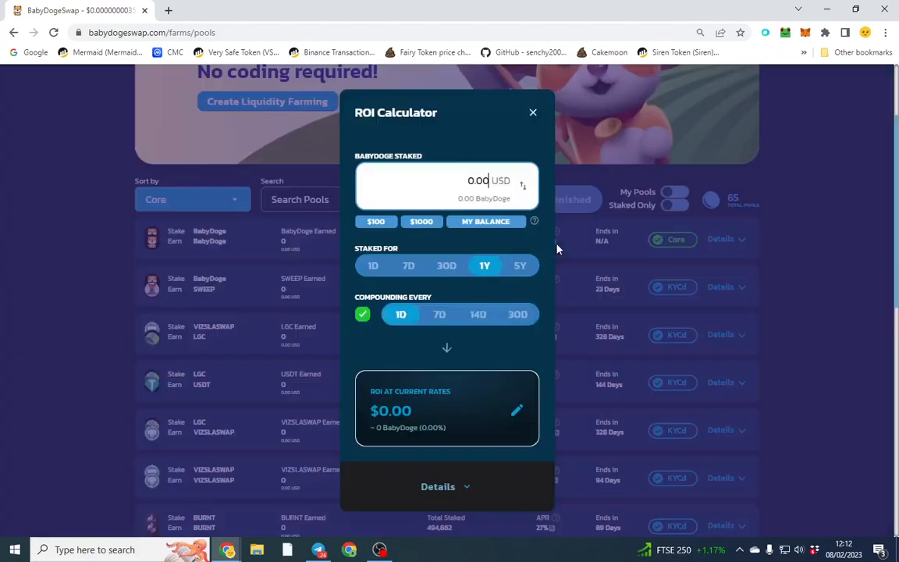
left_click(485, 222)
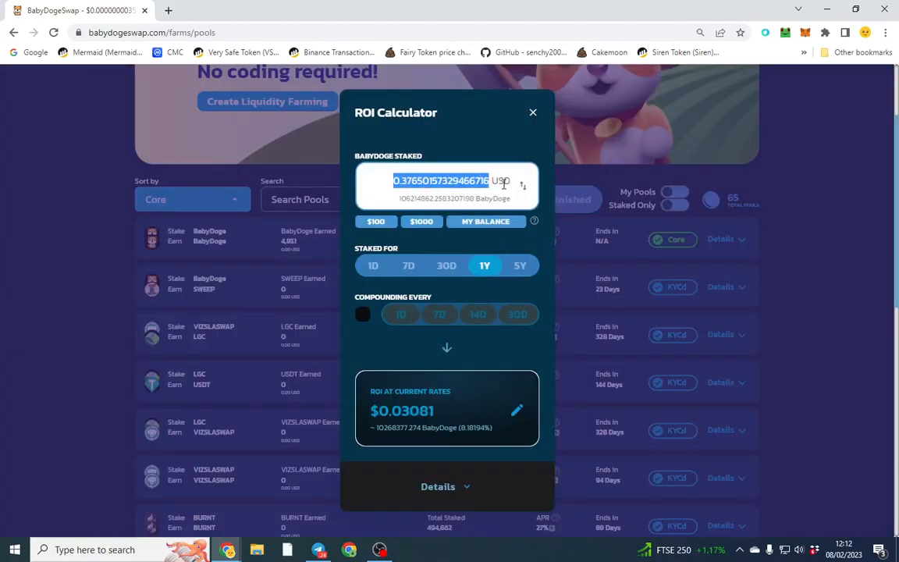
type("74")
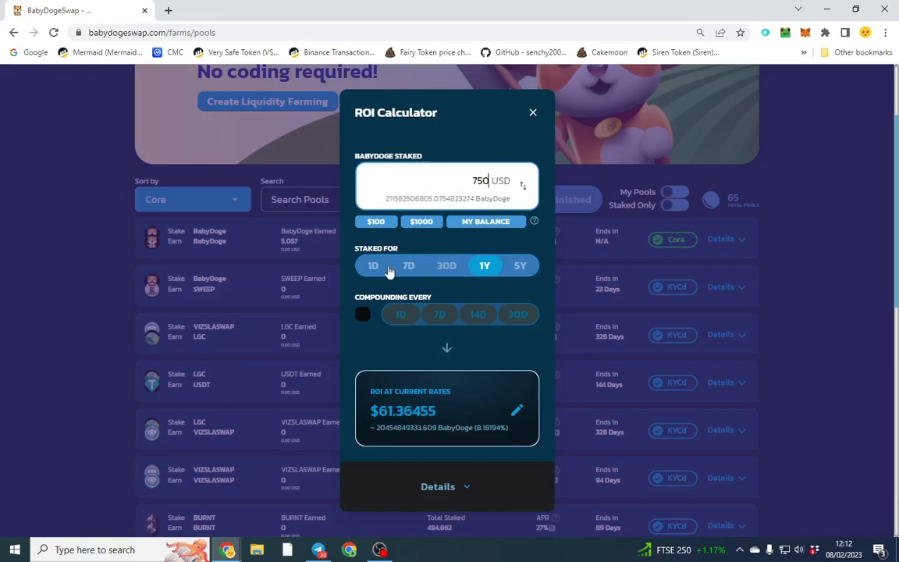
left_click(371, 265)
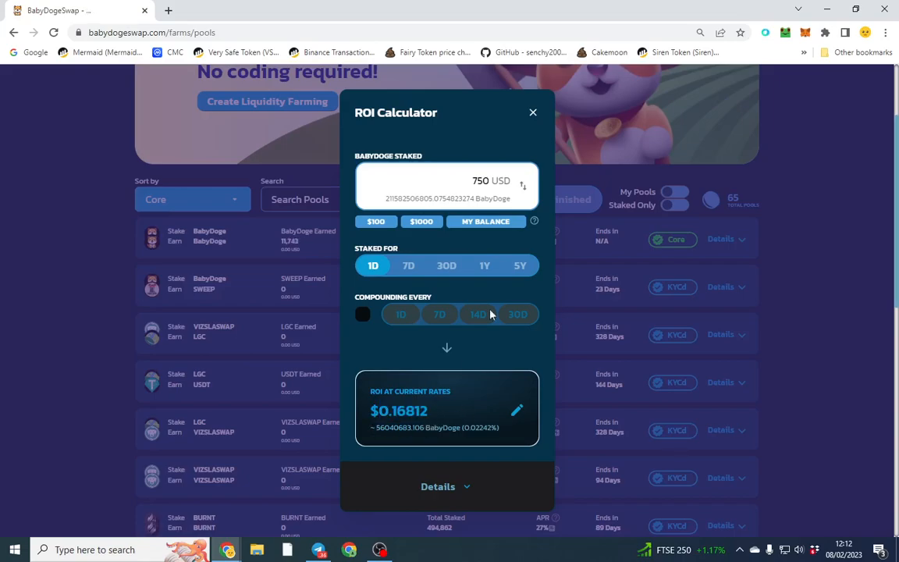
left_click(534, 112)
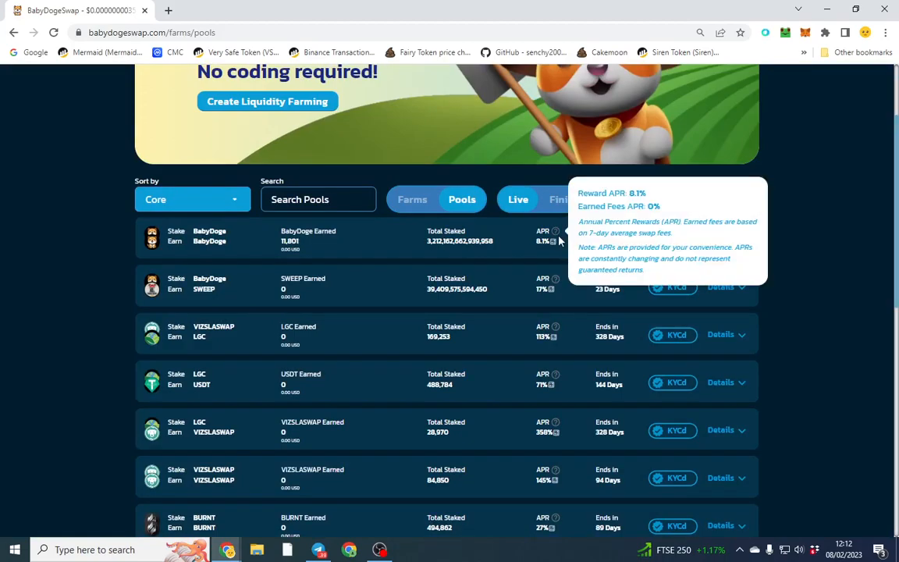
Browse the pools list, expanding the VIZSLASWAP pool, and return to the Core pools banner
scroll("down", 3)
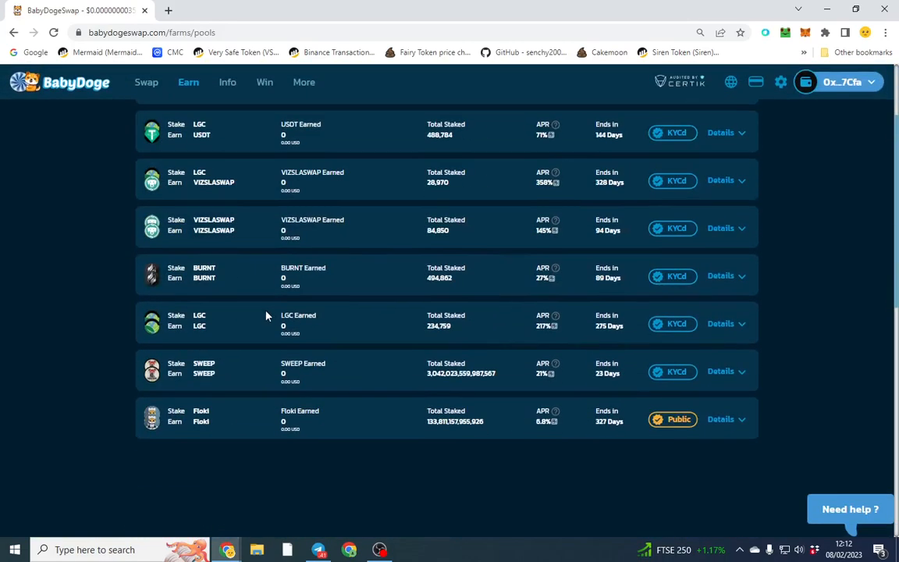
scroll("up", 3)
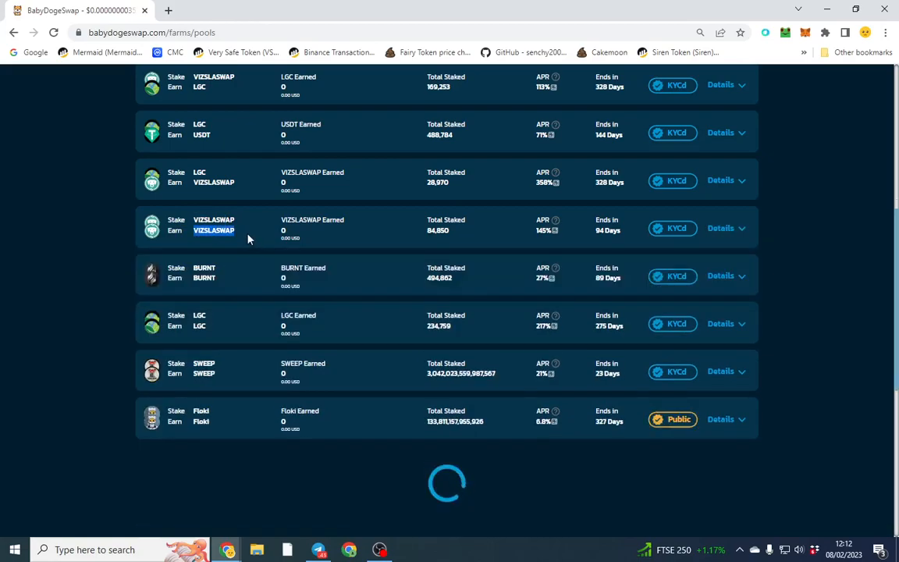
left_click(720, 228)
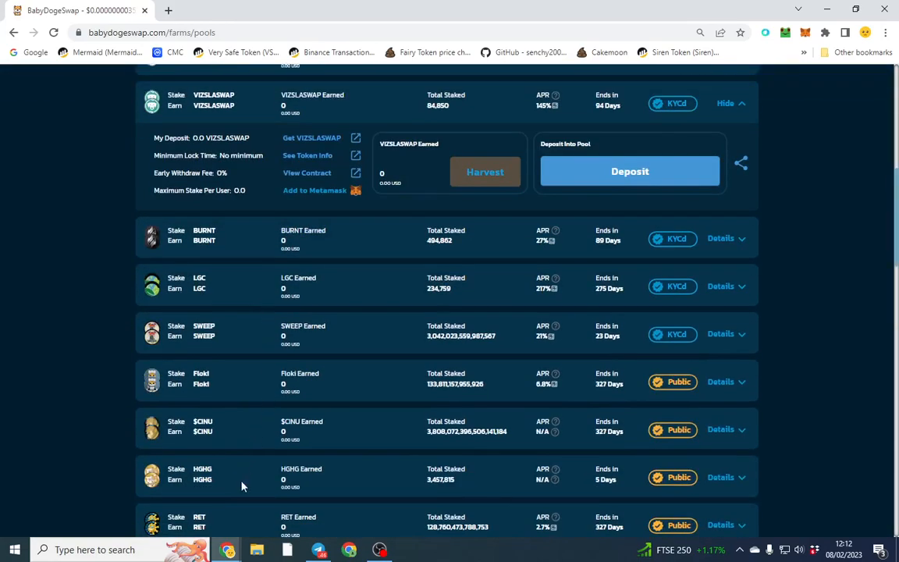
scroll("down", 3)
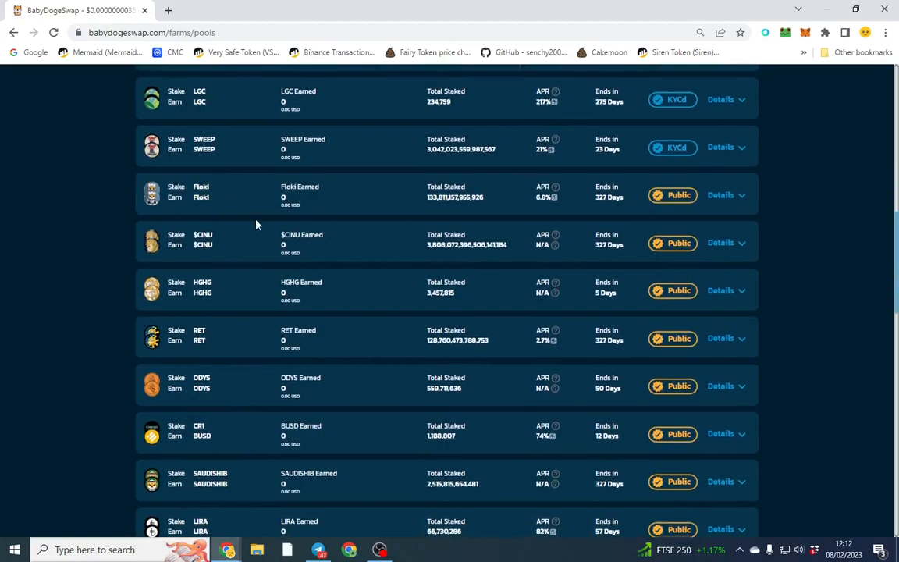
scroll("up", 3)
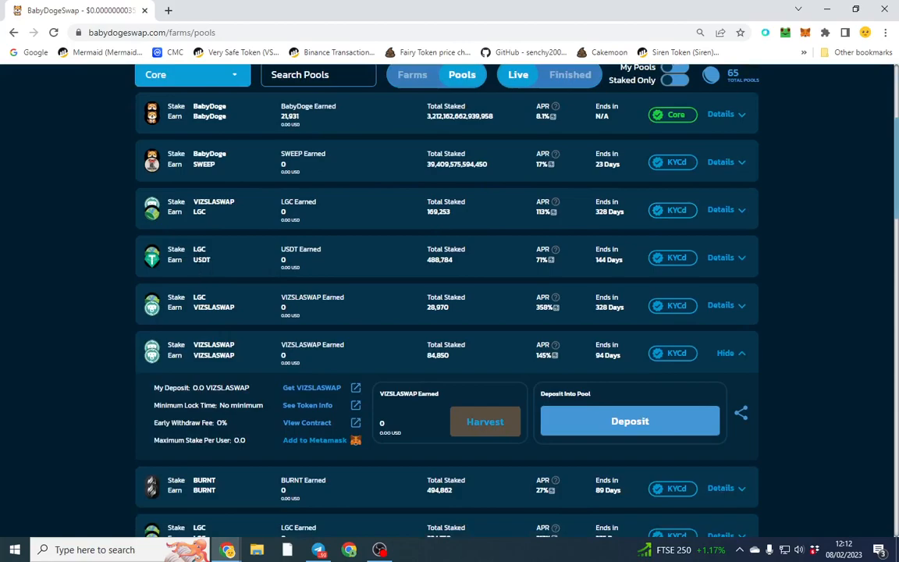
scroll("up", 3)
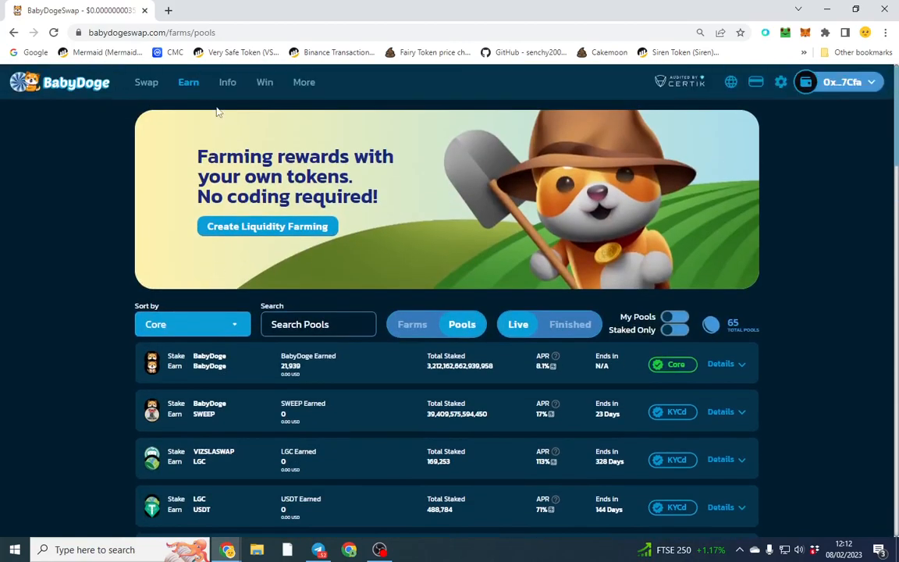
Switch the Earn page to Farms and expand the BNB/BabyDoge farm's details
left_click(413, 323)
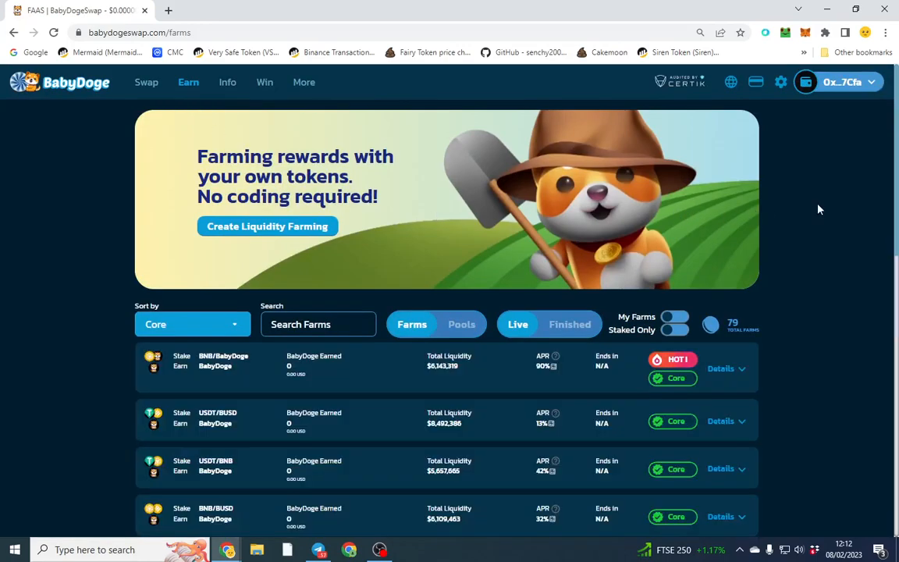
scroll("down", 3)
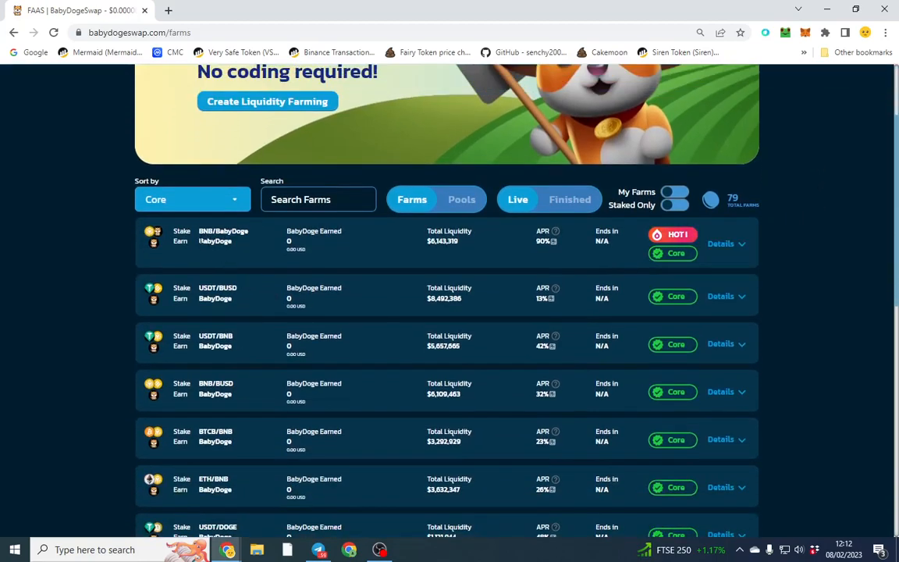
left_click(720, 244)
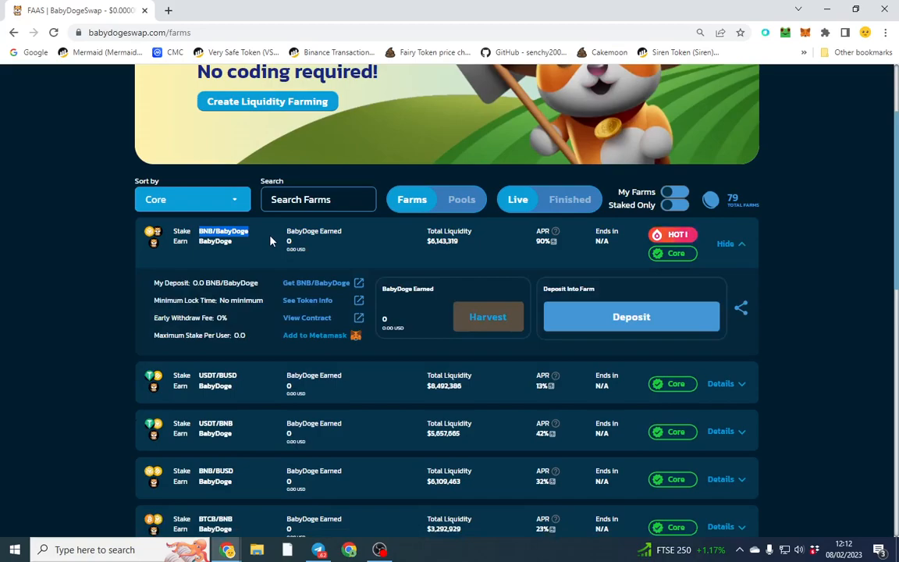
mouse_move(256, 232)
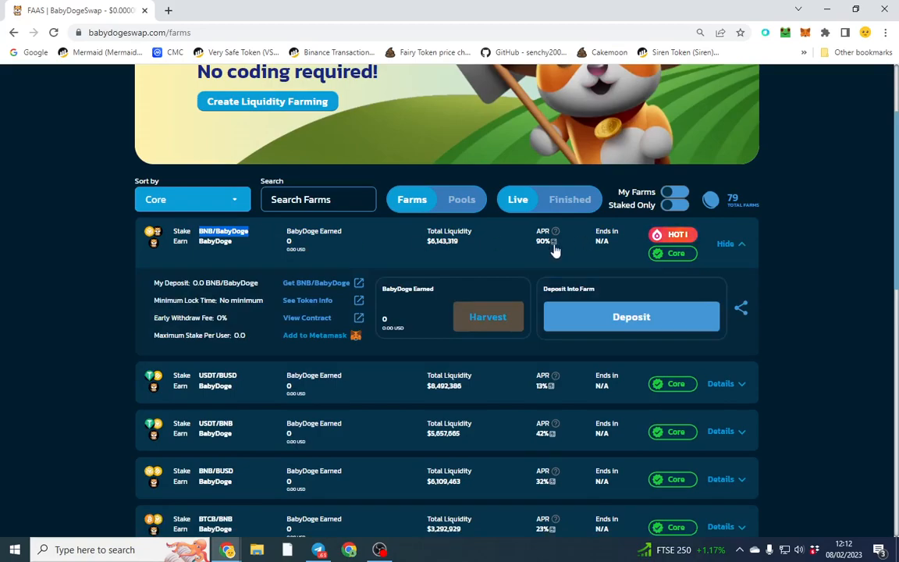
In the farm's ROI calculator try 50 then 1,000 USD for 1D, reading about $2.49 return
left_click(550, 240)
type("100")
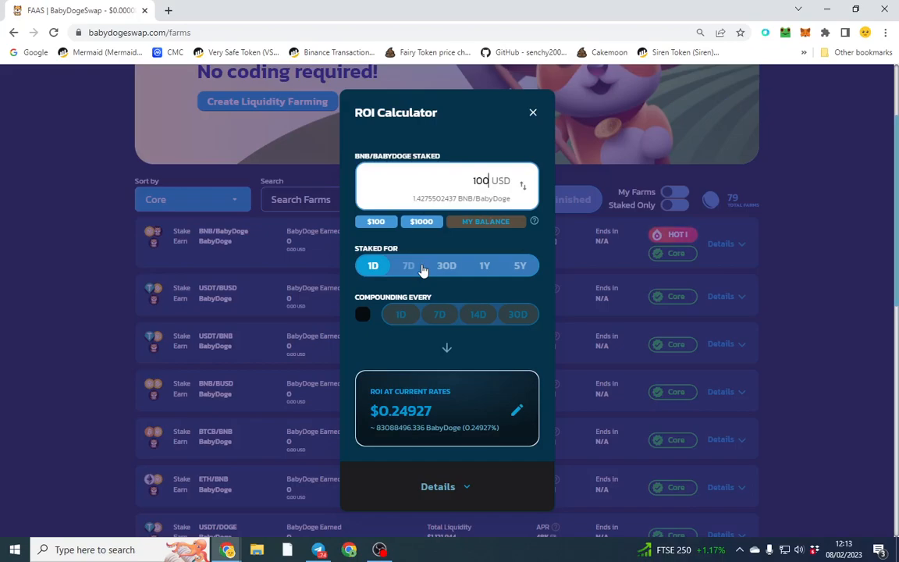
type("50")
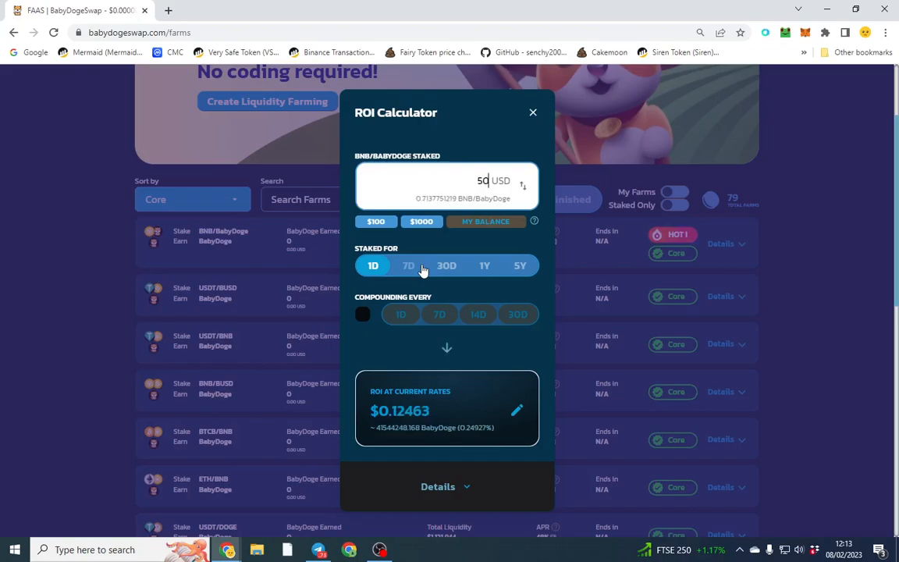
type("000")
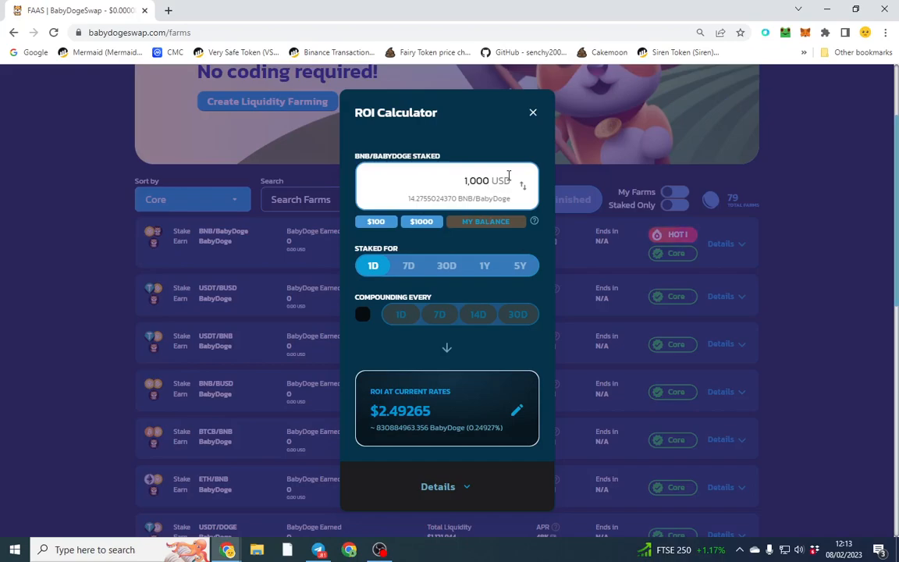
mouse_move(409, 462)
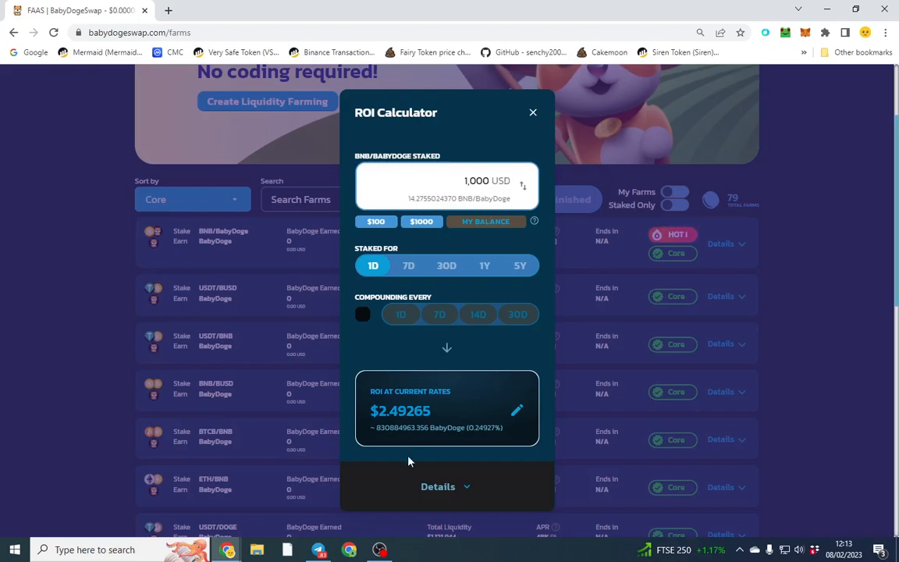
double_click(400, 411)
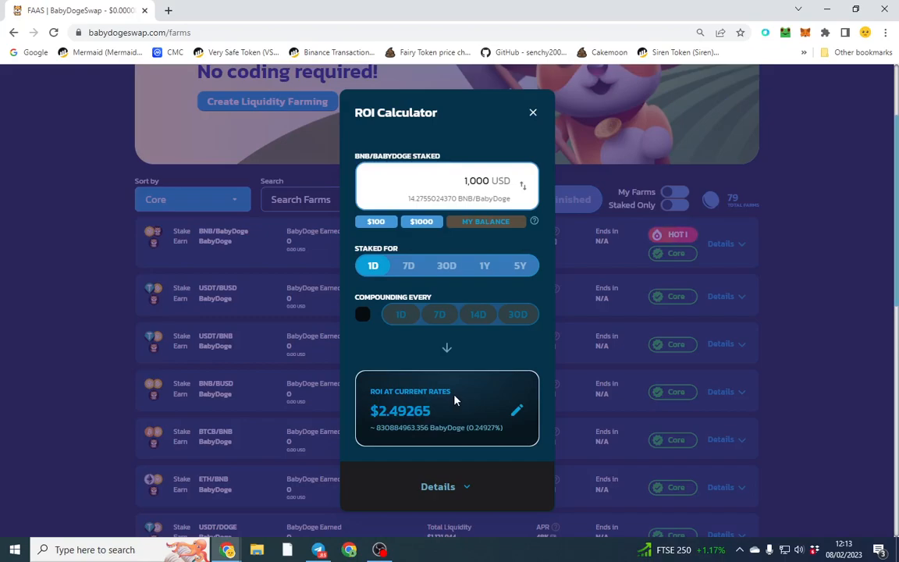
mouse_move(544, 106)
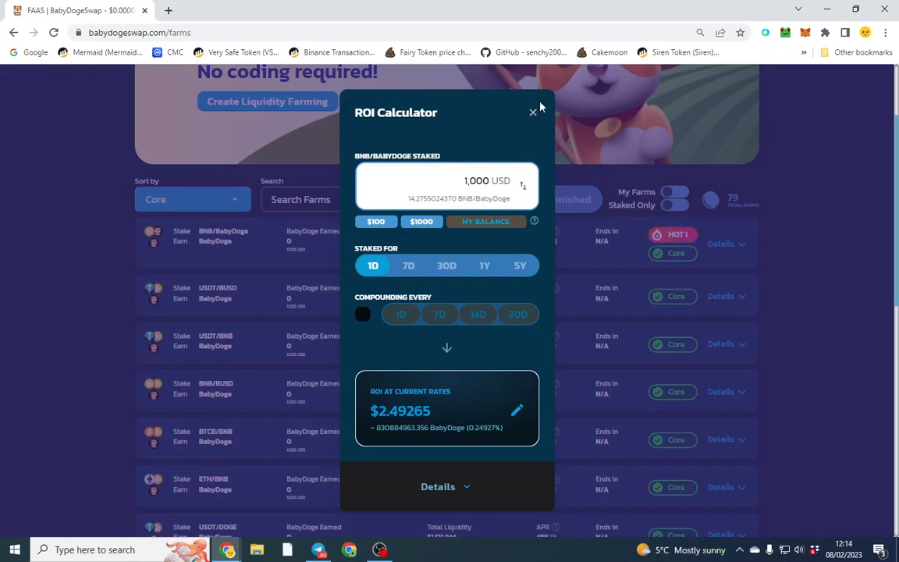
mouse_move(534, 115)
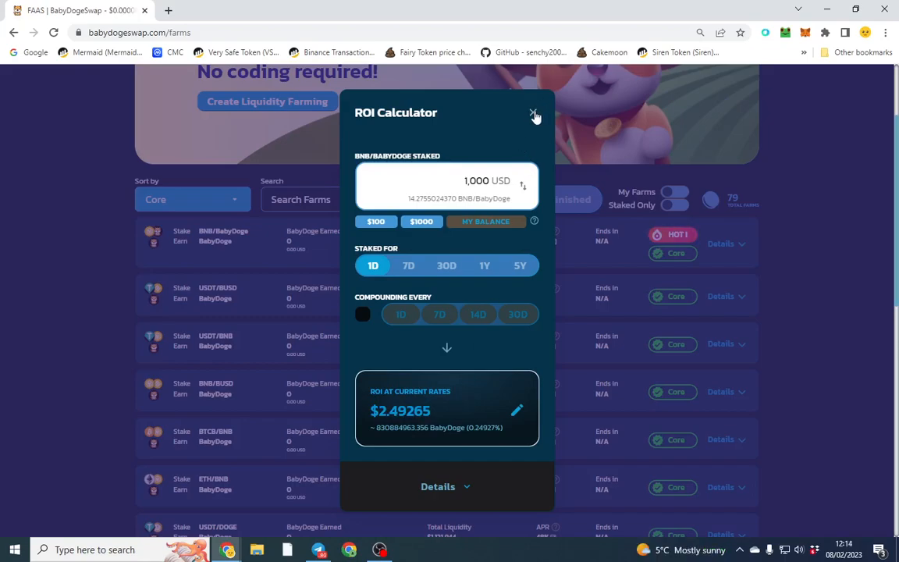
Close the ROI calculator and expand then hide the USDT/BNB farm's details
left_click(533, 115)
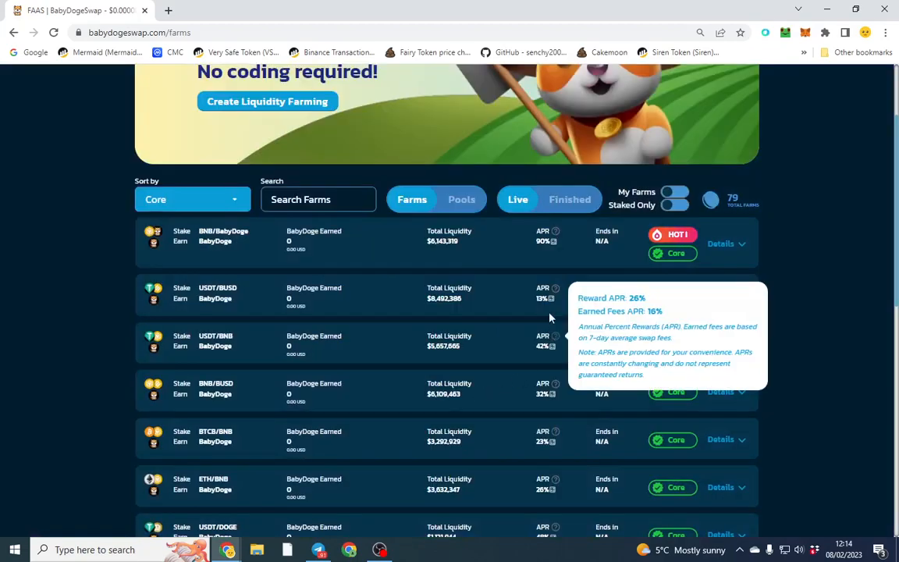
mouse_move(558, 371)
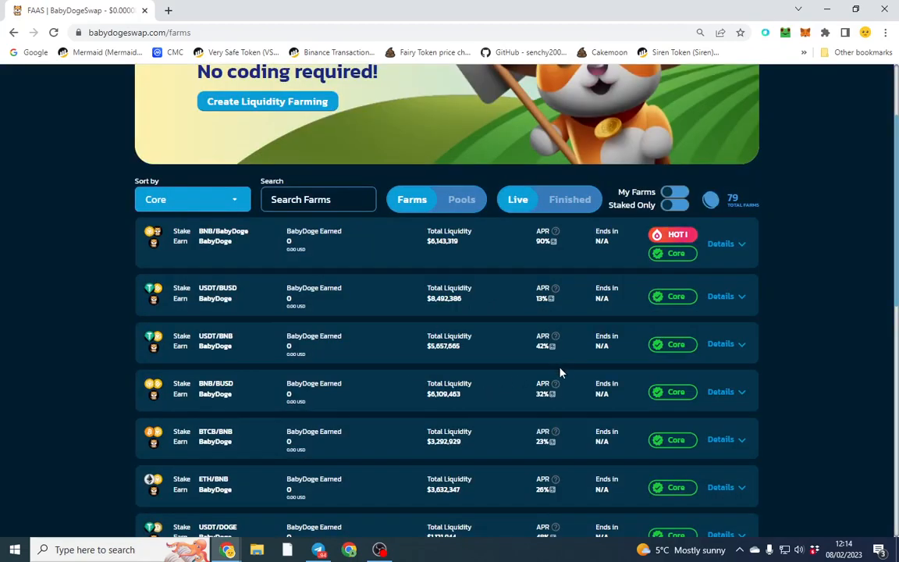
left_click(719, 345)
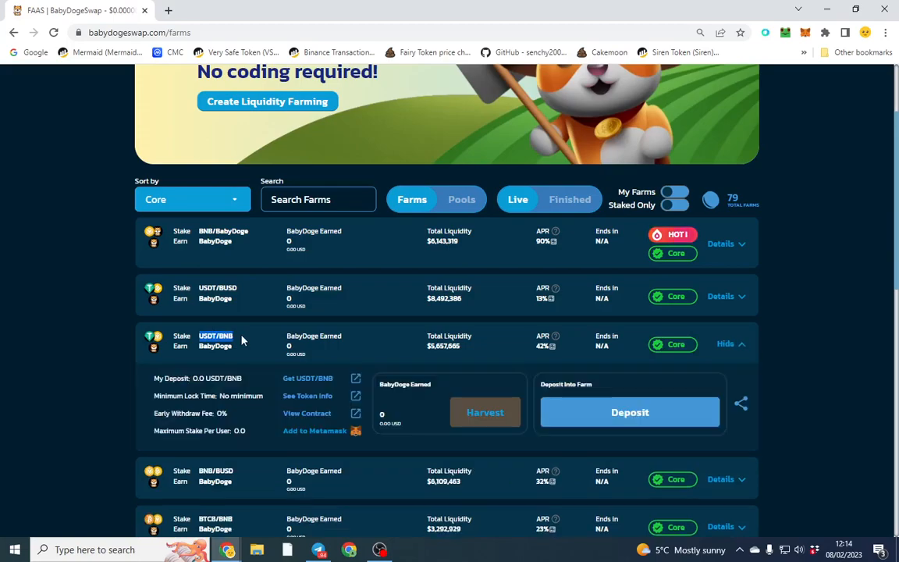
left_click(724, 344)
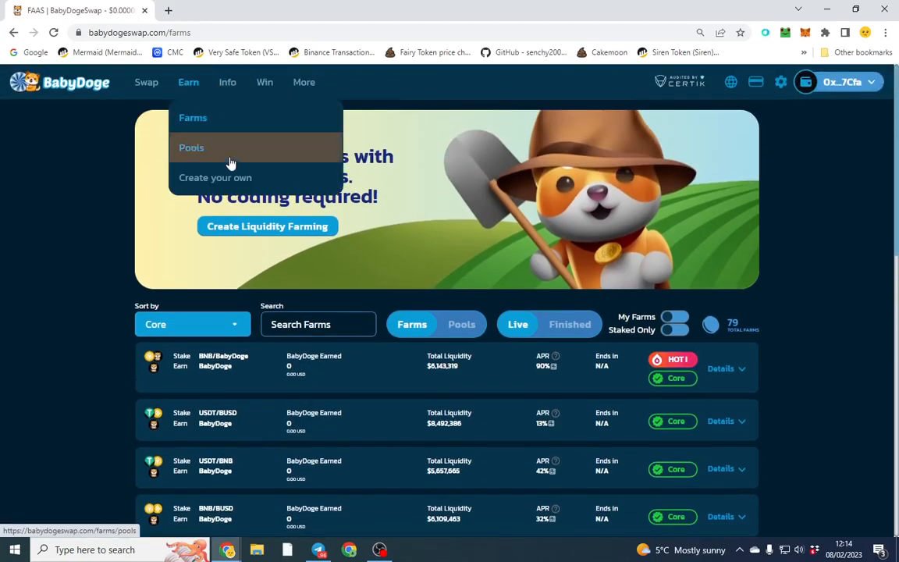
In Create your own, pick the BNB/BabyDoge LP pair to stake and BNB as reward token
left_click(216, 178)
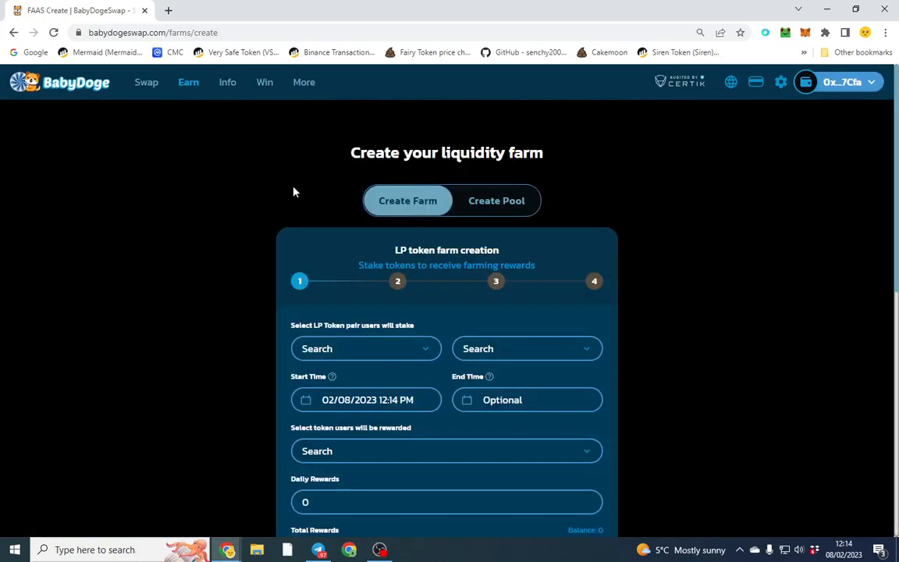
left_click(365, 348)
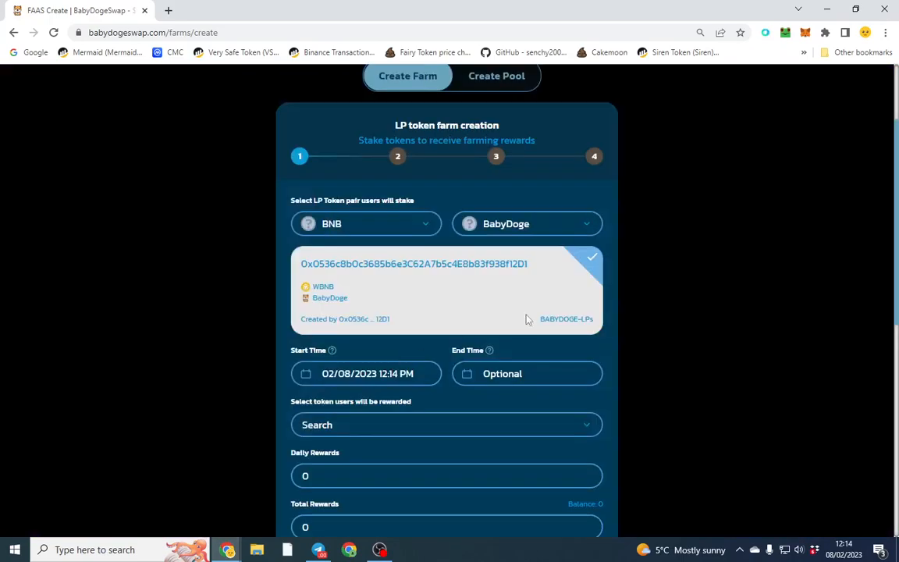
scroll("down", 3)
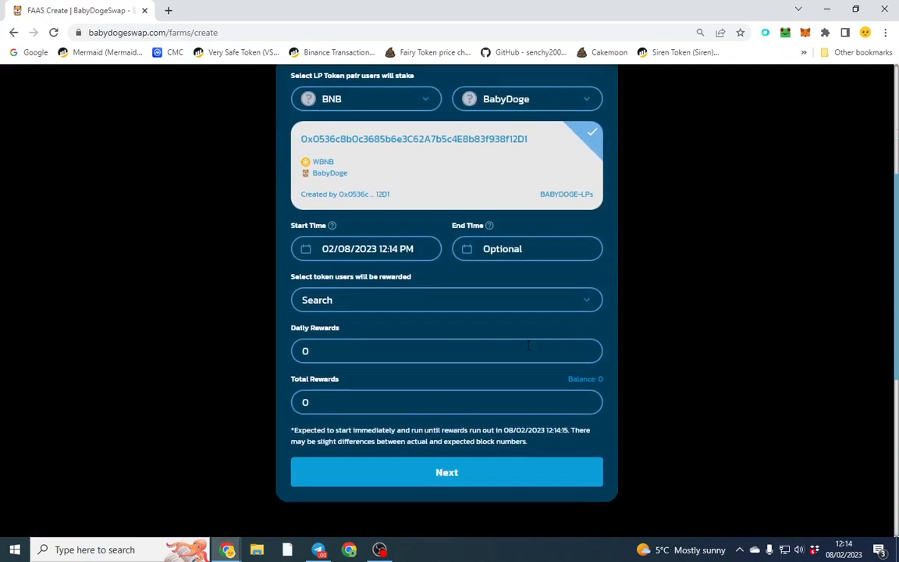
left_click(447, 471)
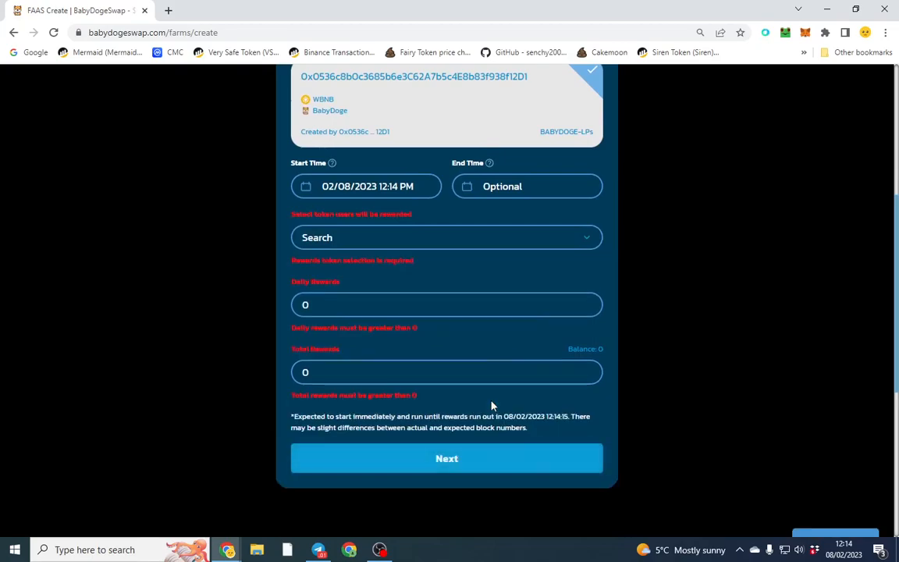
left_click(446, 237)
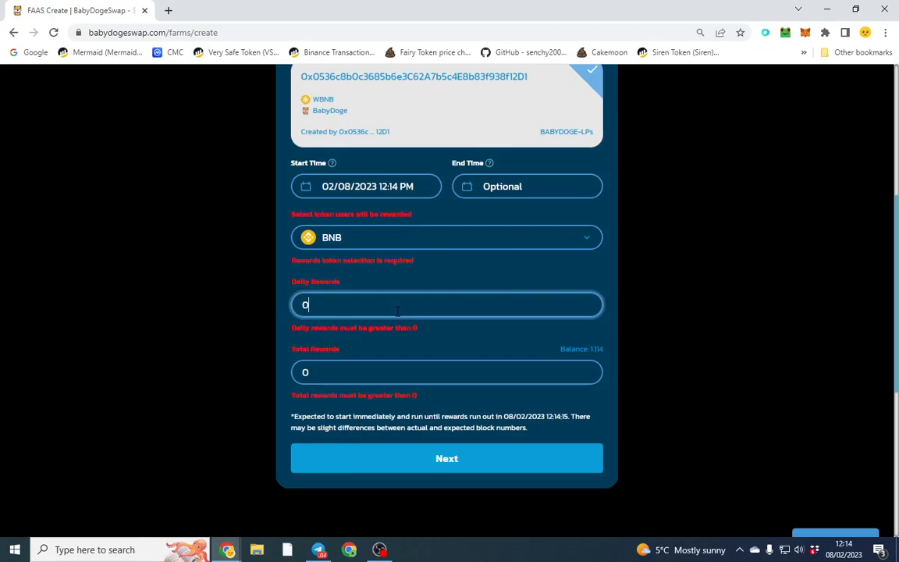
scroll("up", 3)
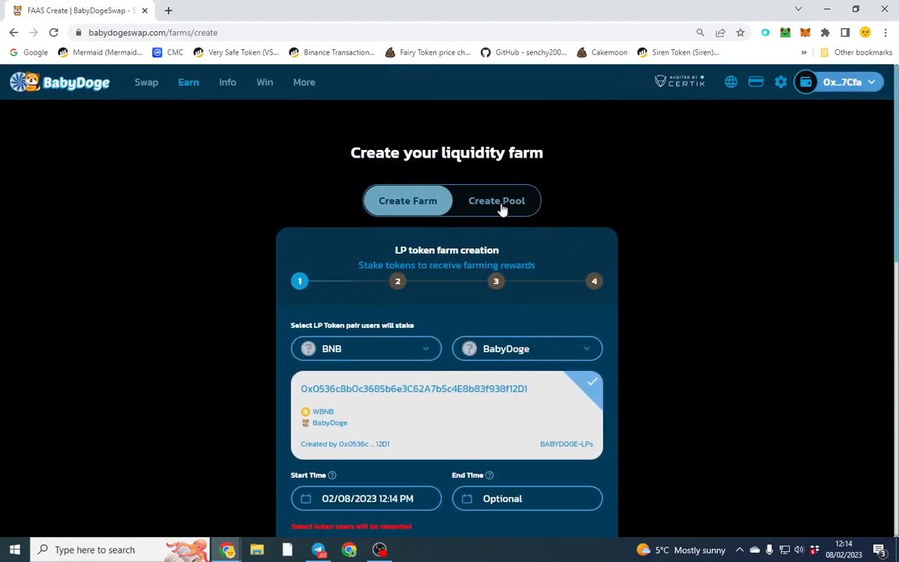